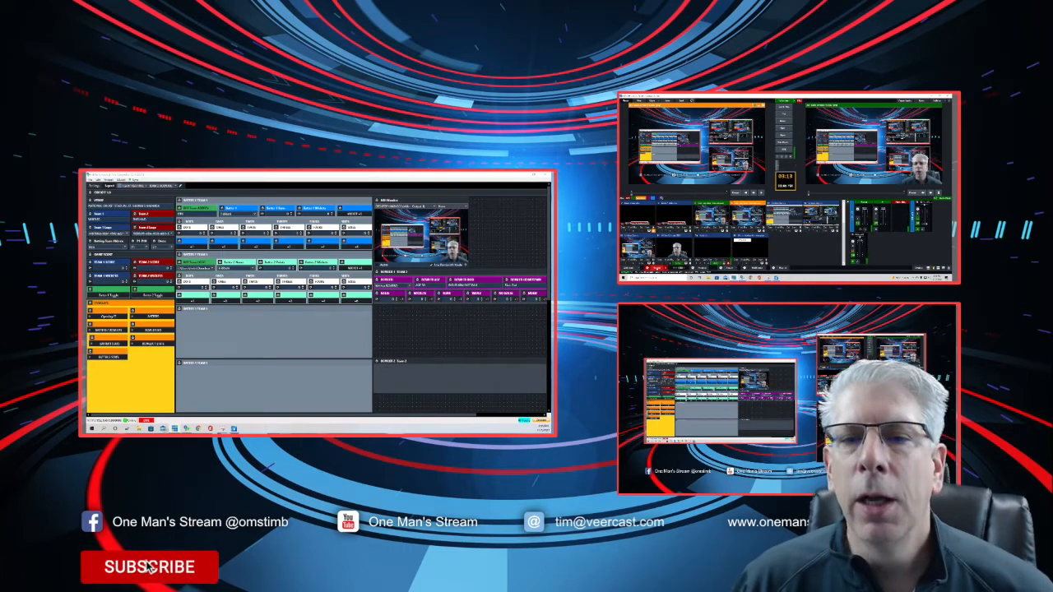
- Hide the caption on the Batter 1 stats button and place it in the BATTER 1 TEAM 1 header row
click(148, 566)
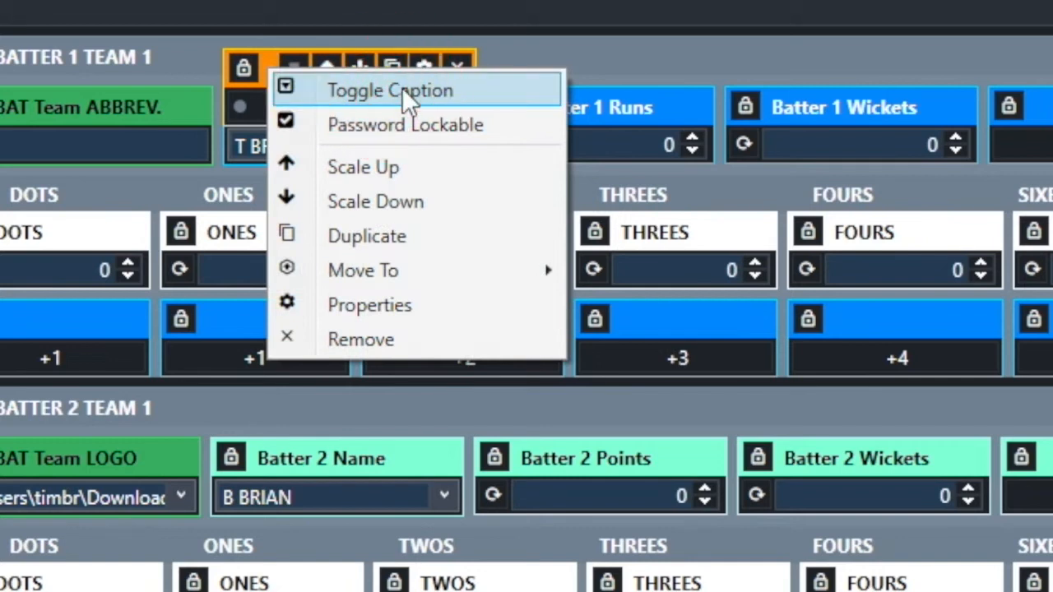
click(389, 90)
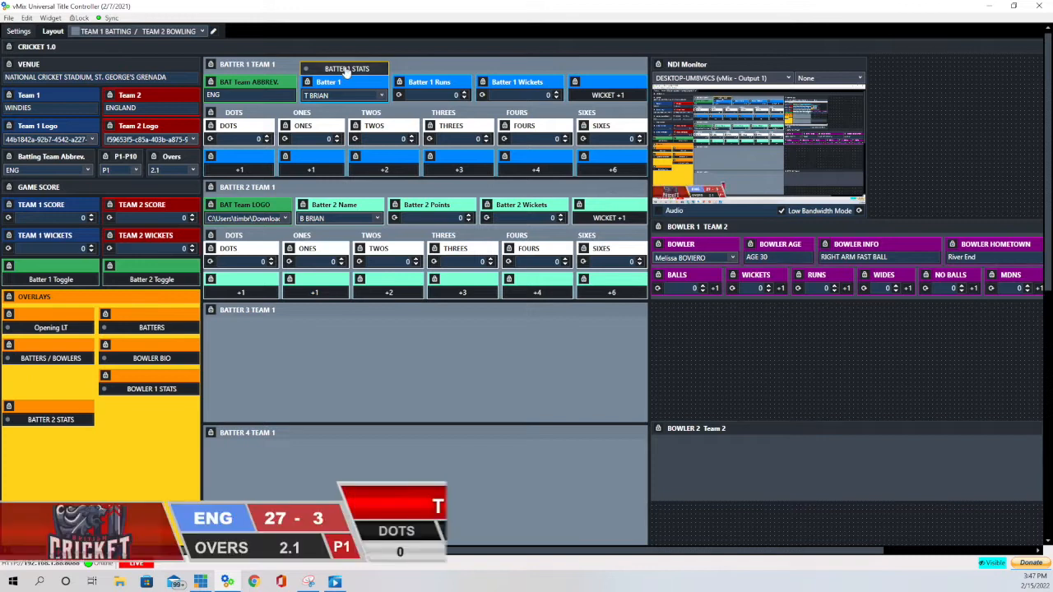
click(346, 69)
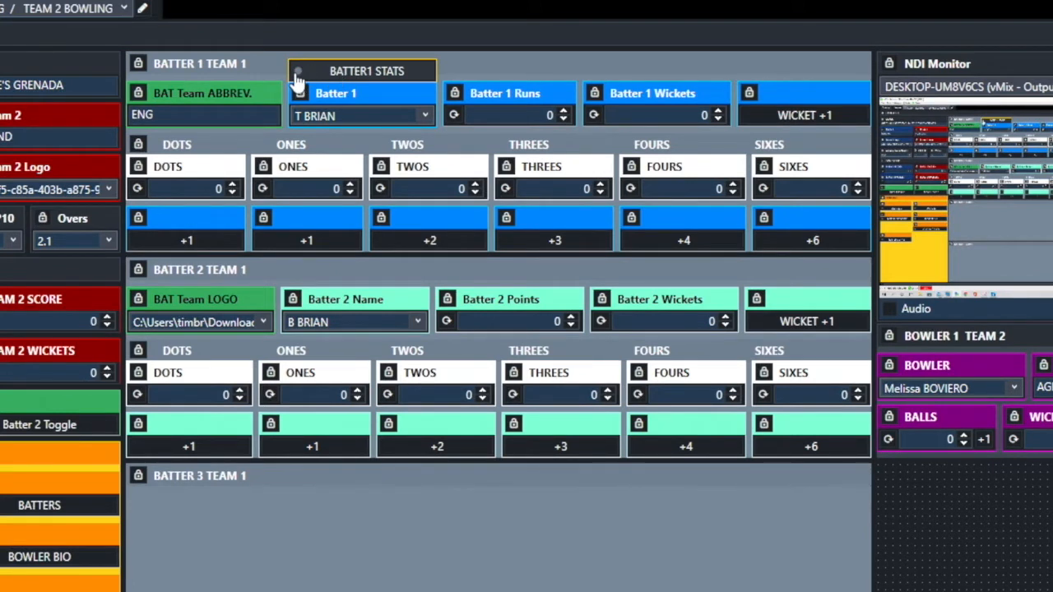
mouse_move(370, 79)
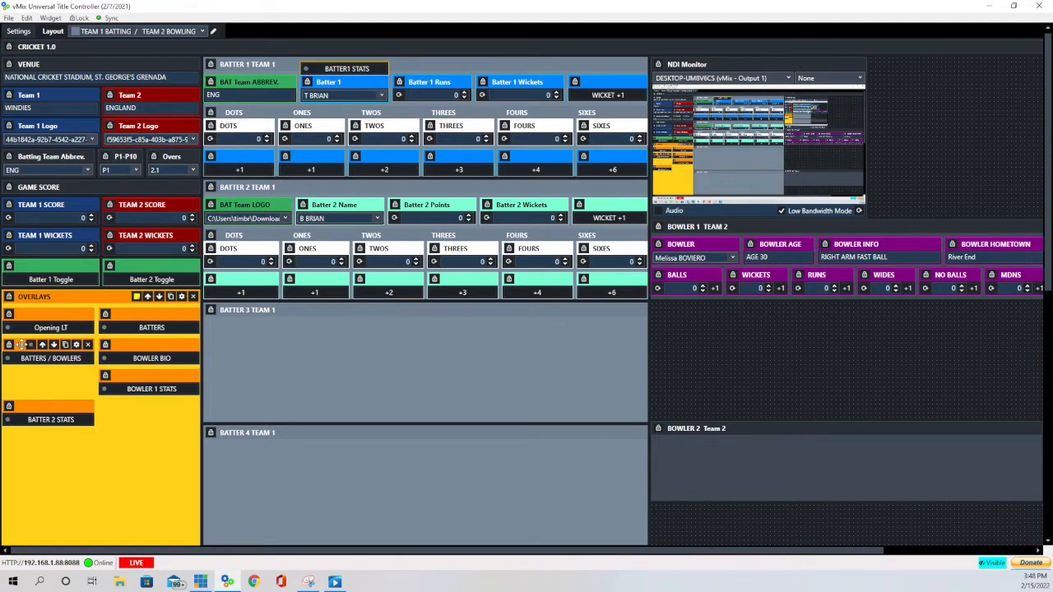
mouse_move(20, 344)
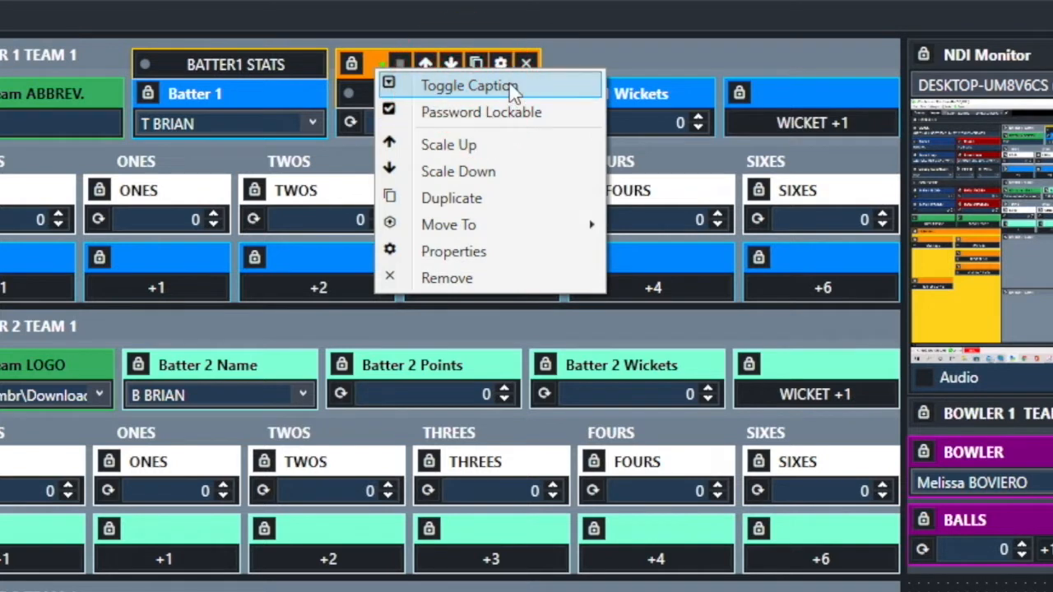
- Hide the caption on the second header button beside BATTER1 STATS
click(469, 86)
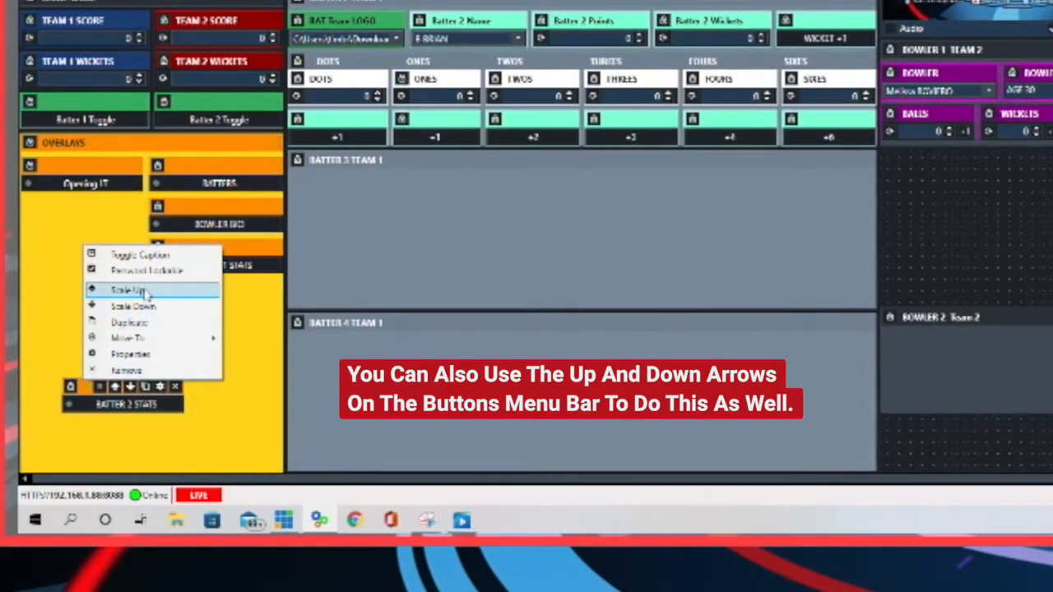
- Scale up the BATTER 2 STATS button and bring up its options menu
click(132, 290)
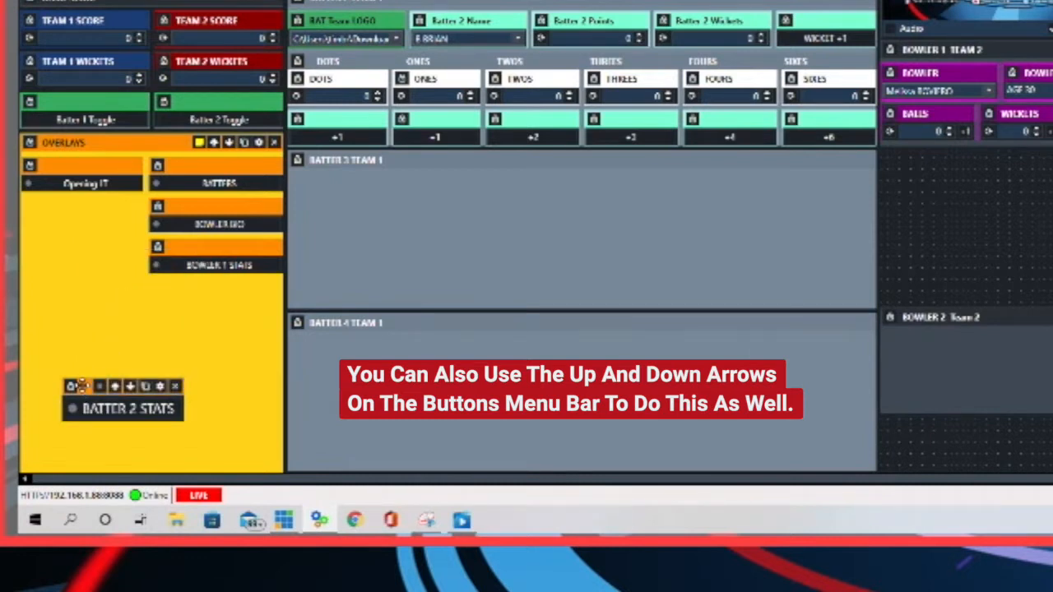
right_click(123, 408)
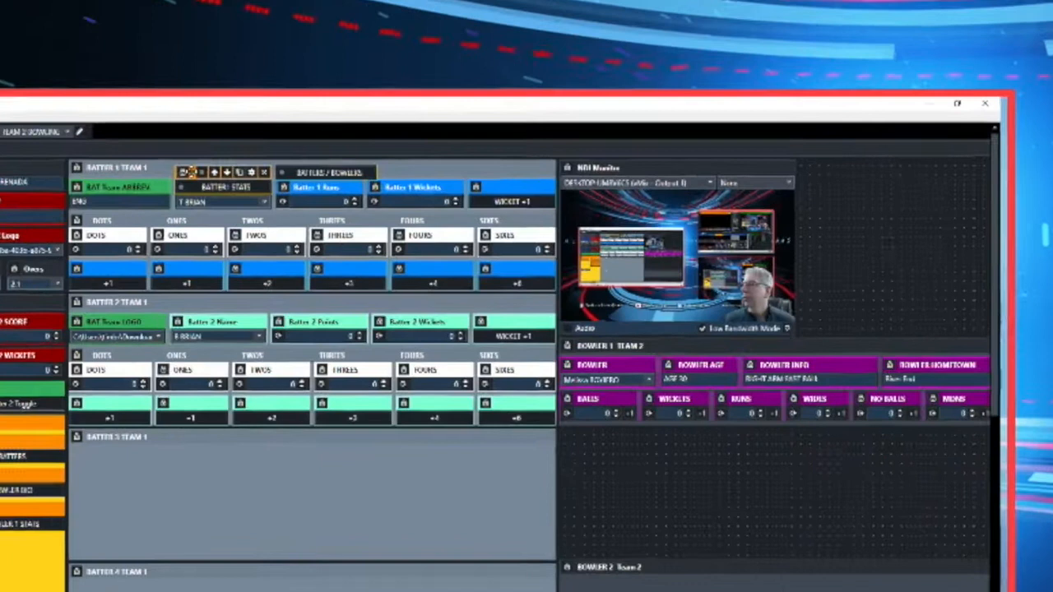
right_click(201, 173)
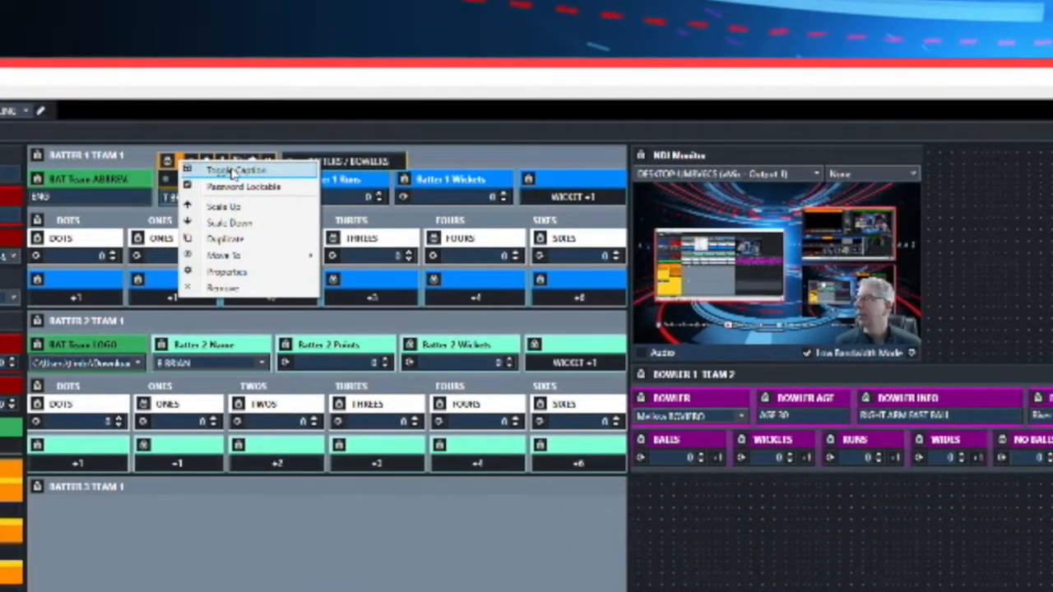
click(233, 169)
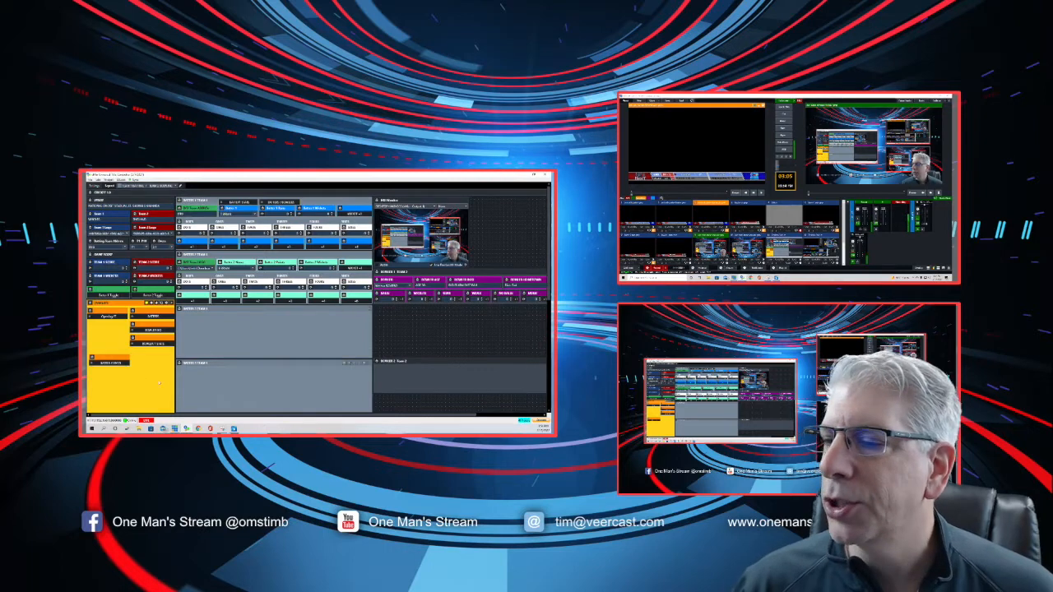
right_click(115, 376)
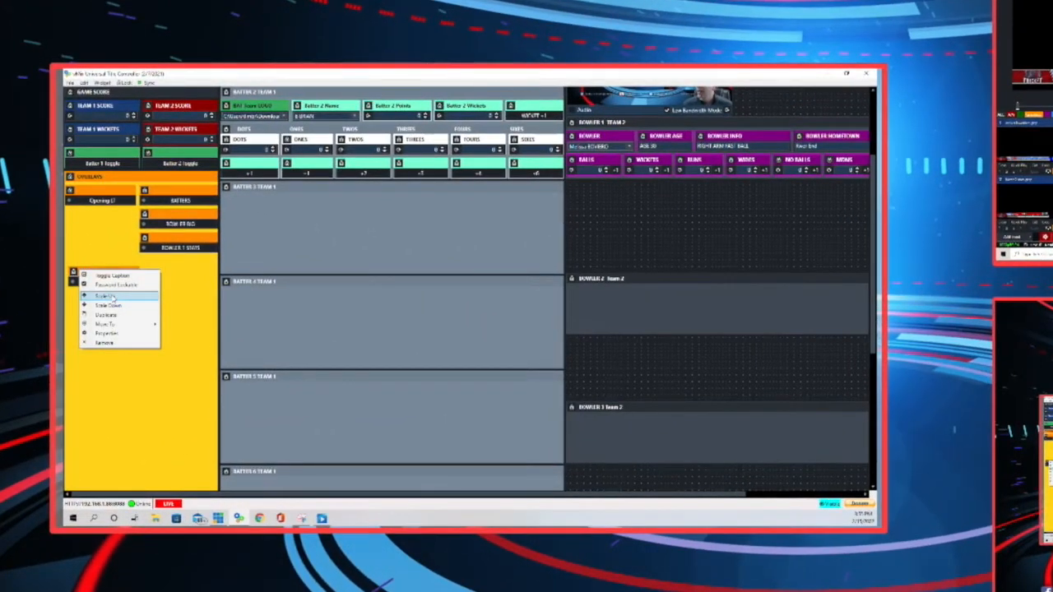
mouse_move(107, 304)
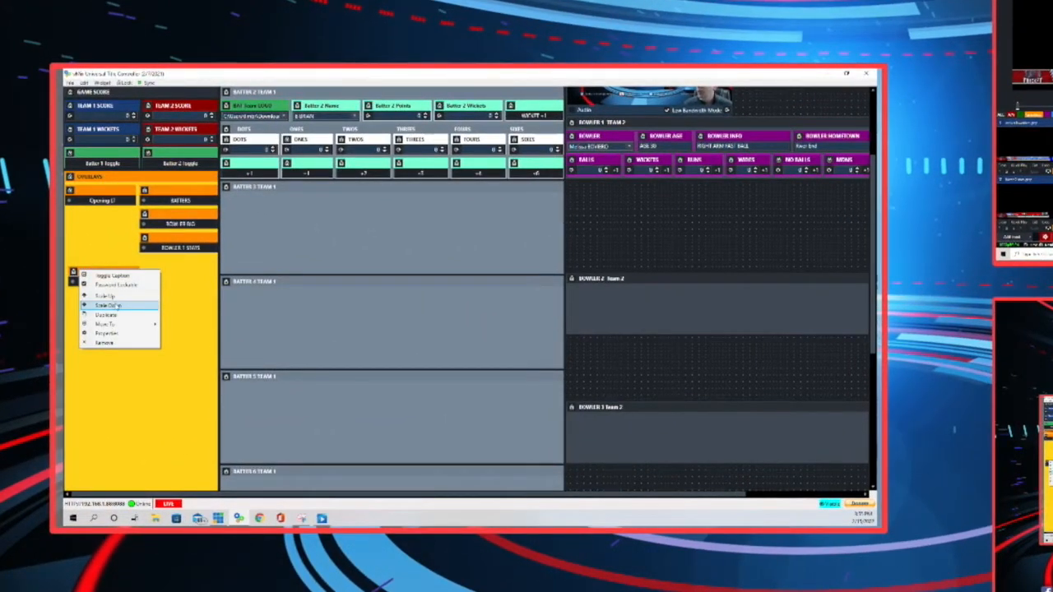